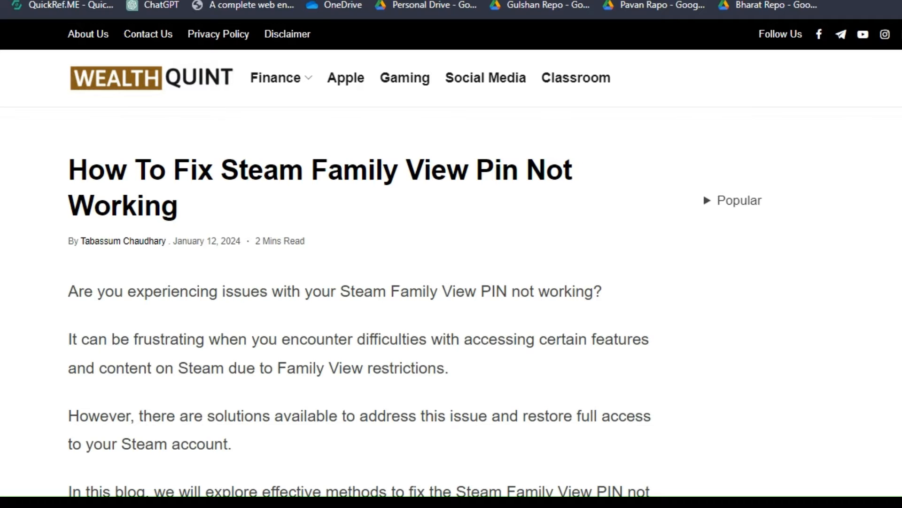
{"action": "scroll", "scroll_direction": "down", "scroll_amount": 3}
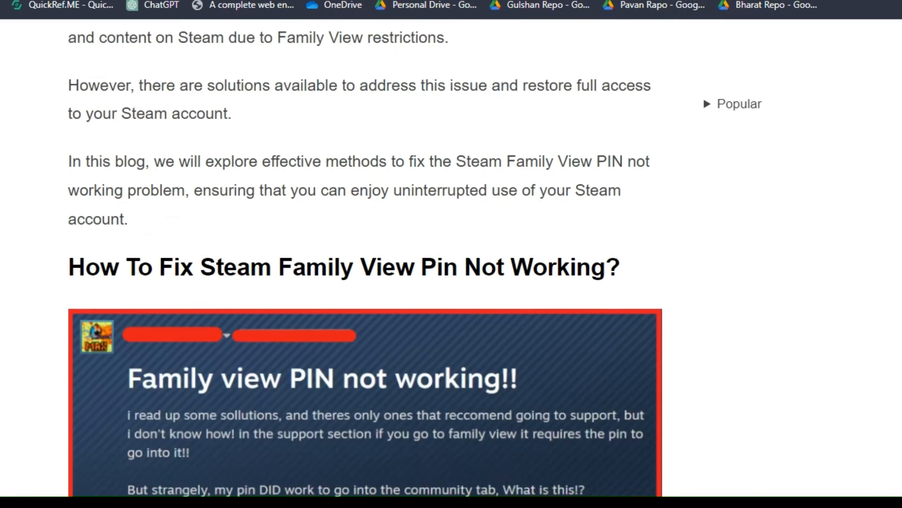
{"action": "scroll", "scroll_direction": "down", "scroll_amount": 3}
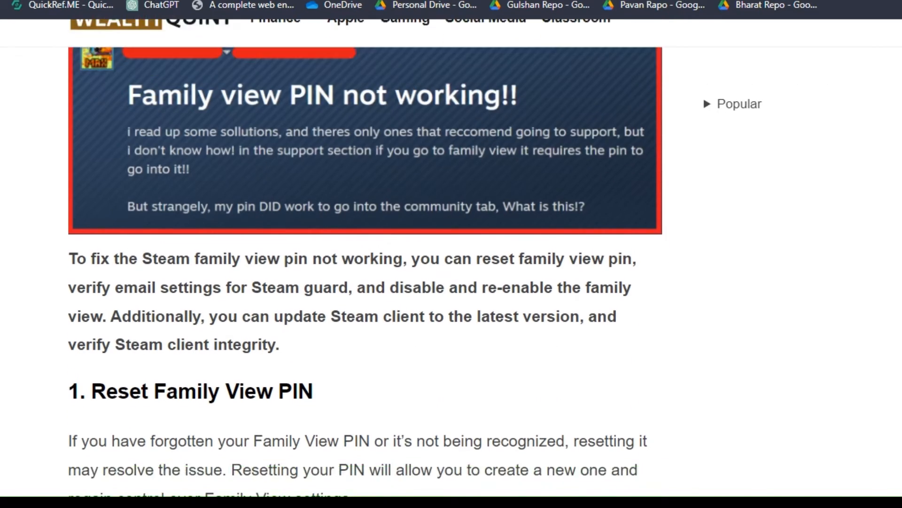
{"action": "scroll", "scroll_direction": "down", "scroll_amount": 3}
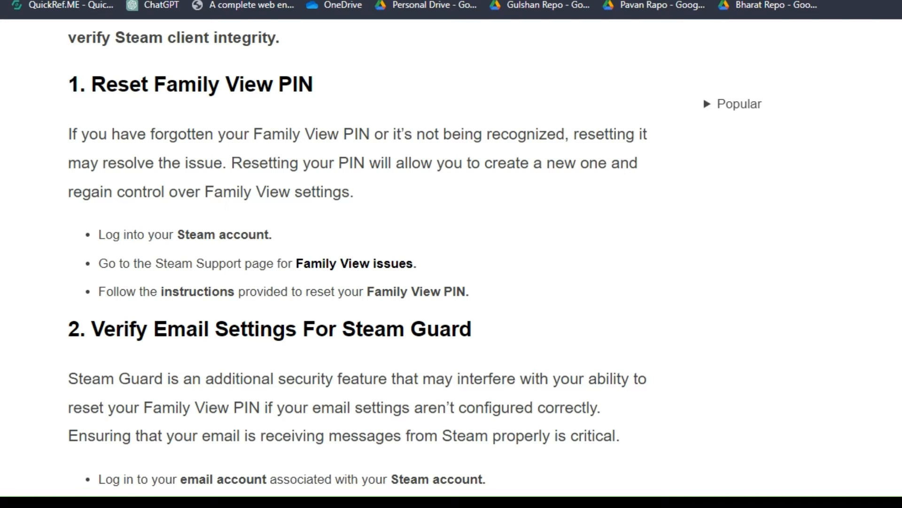
{"action": "scroll", "scroll_direction": "down", "scroll_amount": 3}
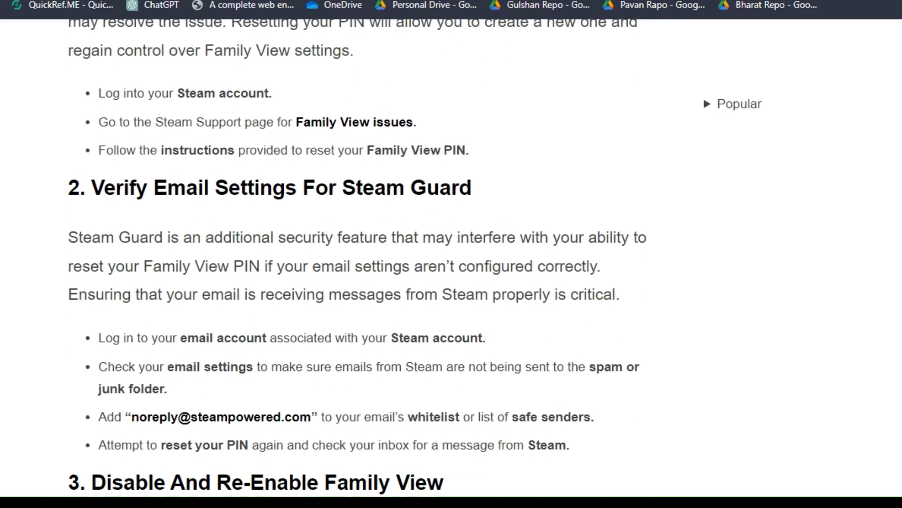
{"action": "scroll", "scroll_direction": "down", "scroll_amount": 3}
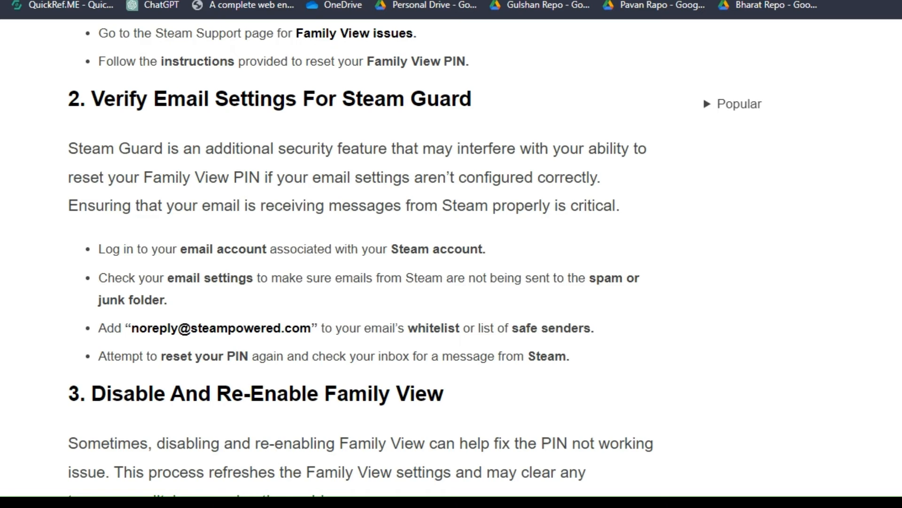
{"action": "scroll", "scroll_direction": "down", "scroll_amount": 3}
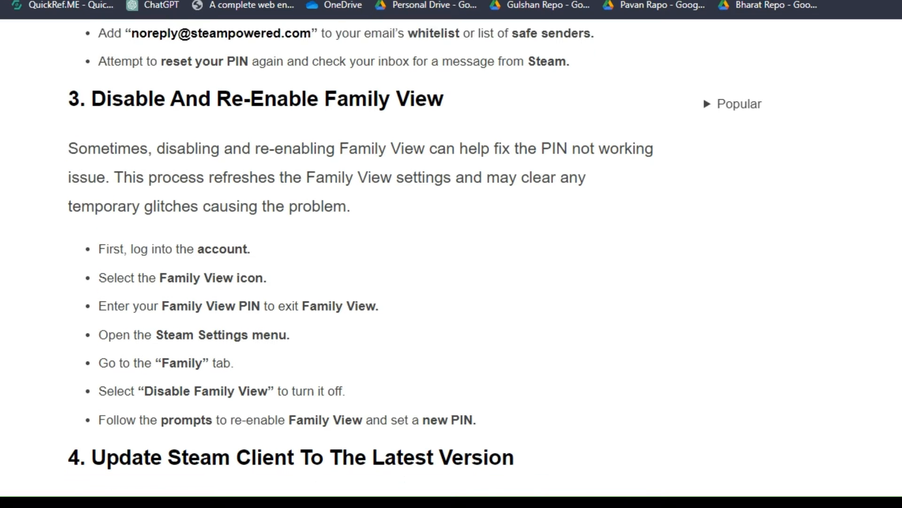
{"action": "scroll", "scroll_direction": "down", "scroll_amount": 3}
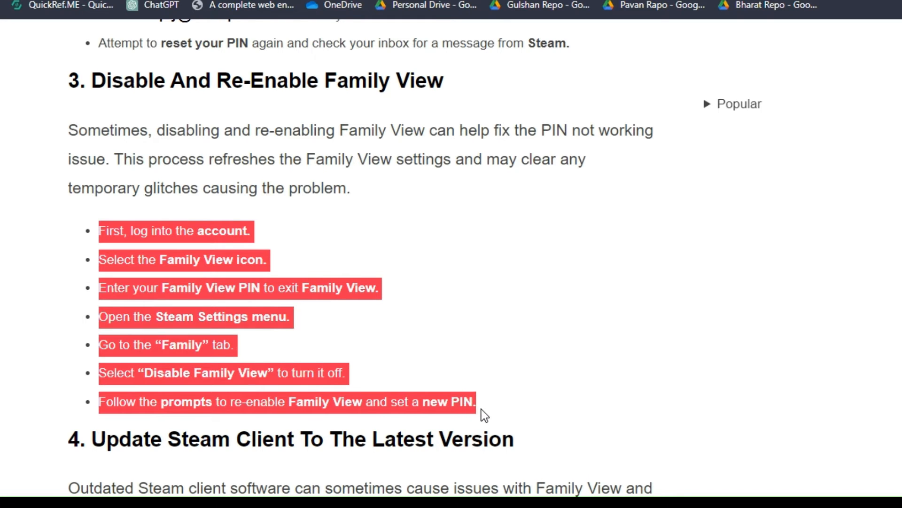
{"action": "scroll", "scroll_direction": "down", "scroll_amount": 3}
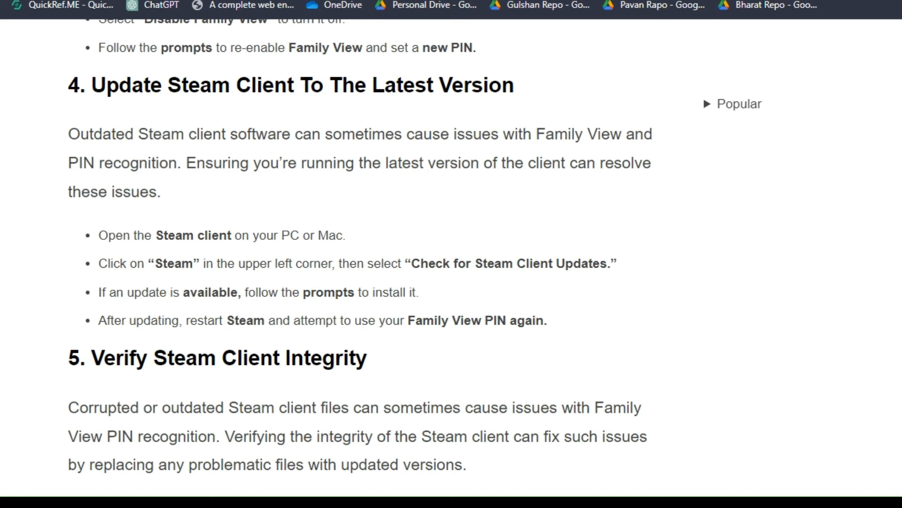
{"action": "scroll", "scroll_direction": "down", "scroll_amount": 3}
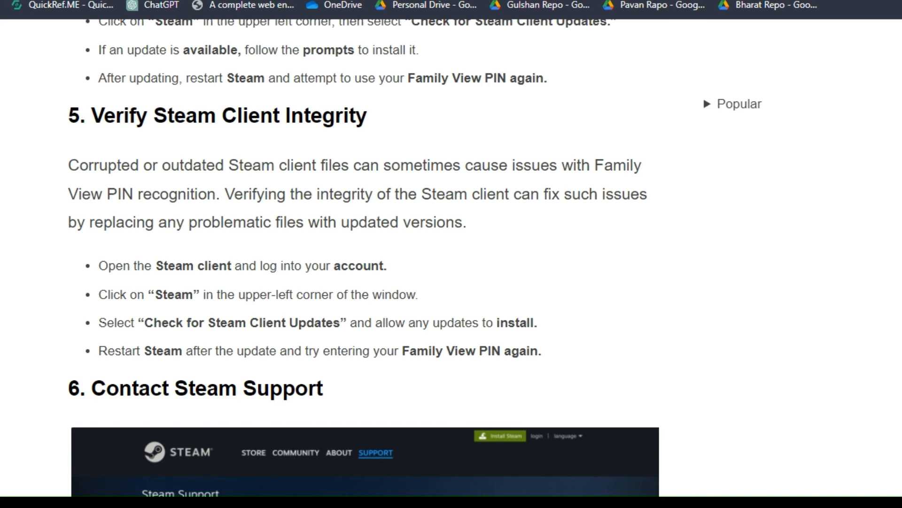
{"action": "scroll", "scroll_direction": "down", "scroll_amount": 3}
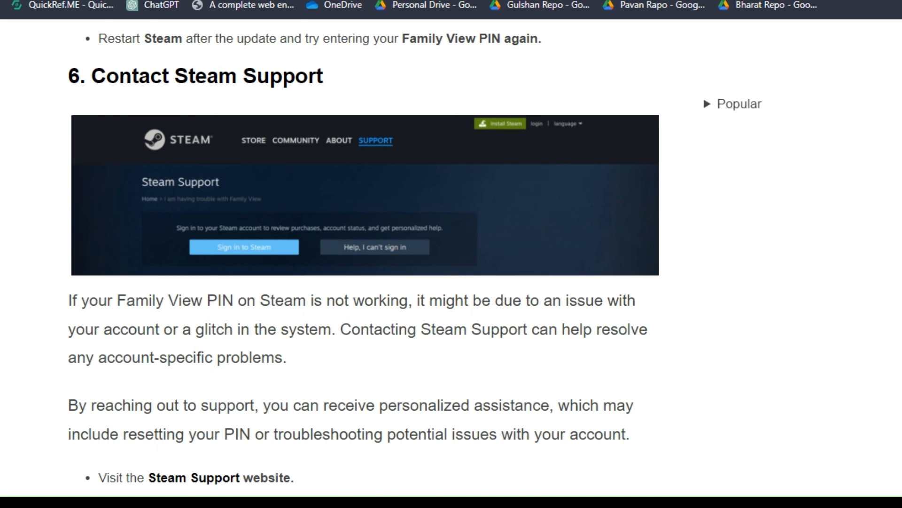
{"action": "scroll", "scroll_direction": "down", "scroll_amount": 3}
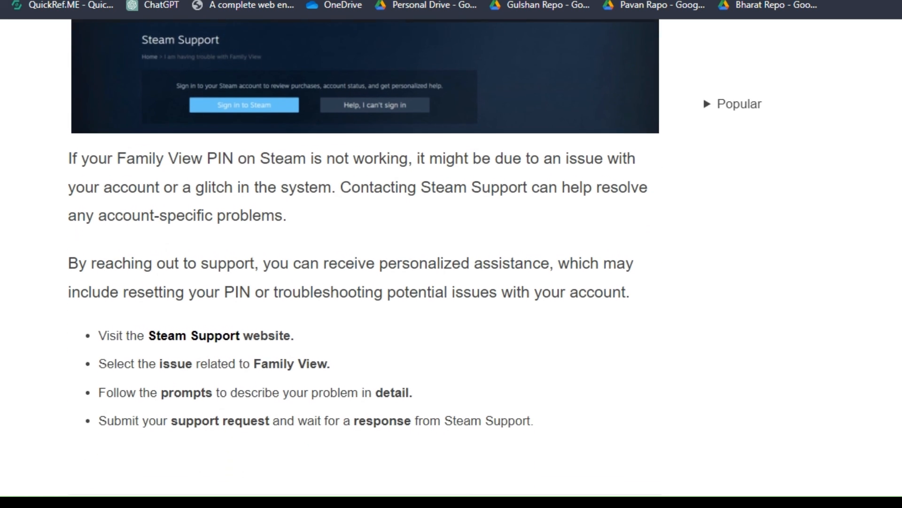
{"action": "scroll", "scroll_direction": "down", "scroll_amount": 3}
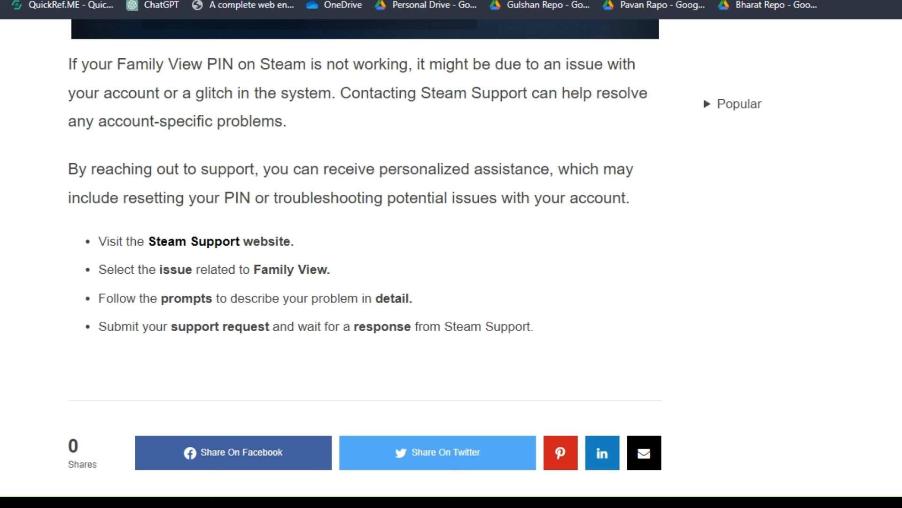
{"action": "scroll", "scroll_direction": "up", "scroll_amount": 3}
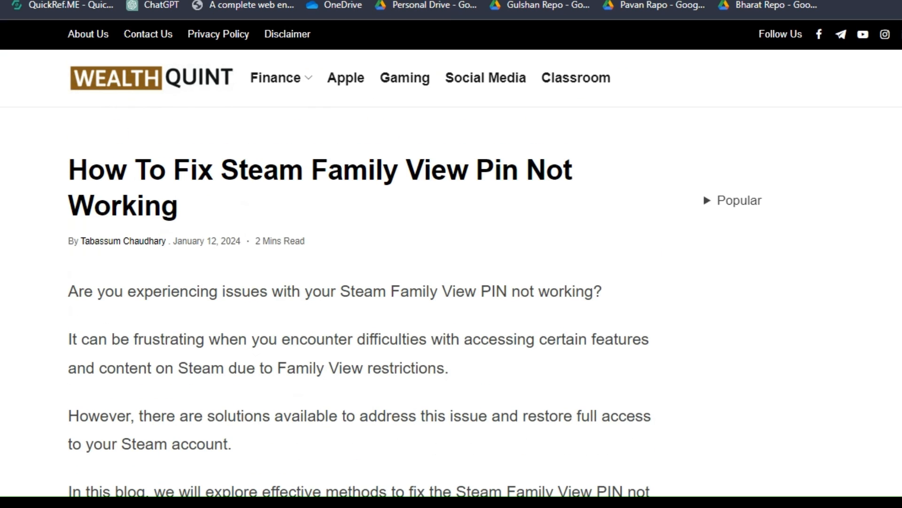